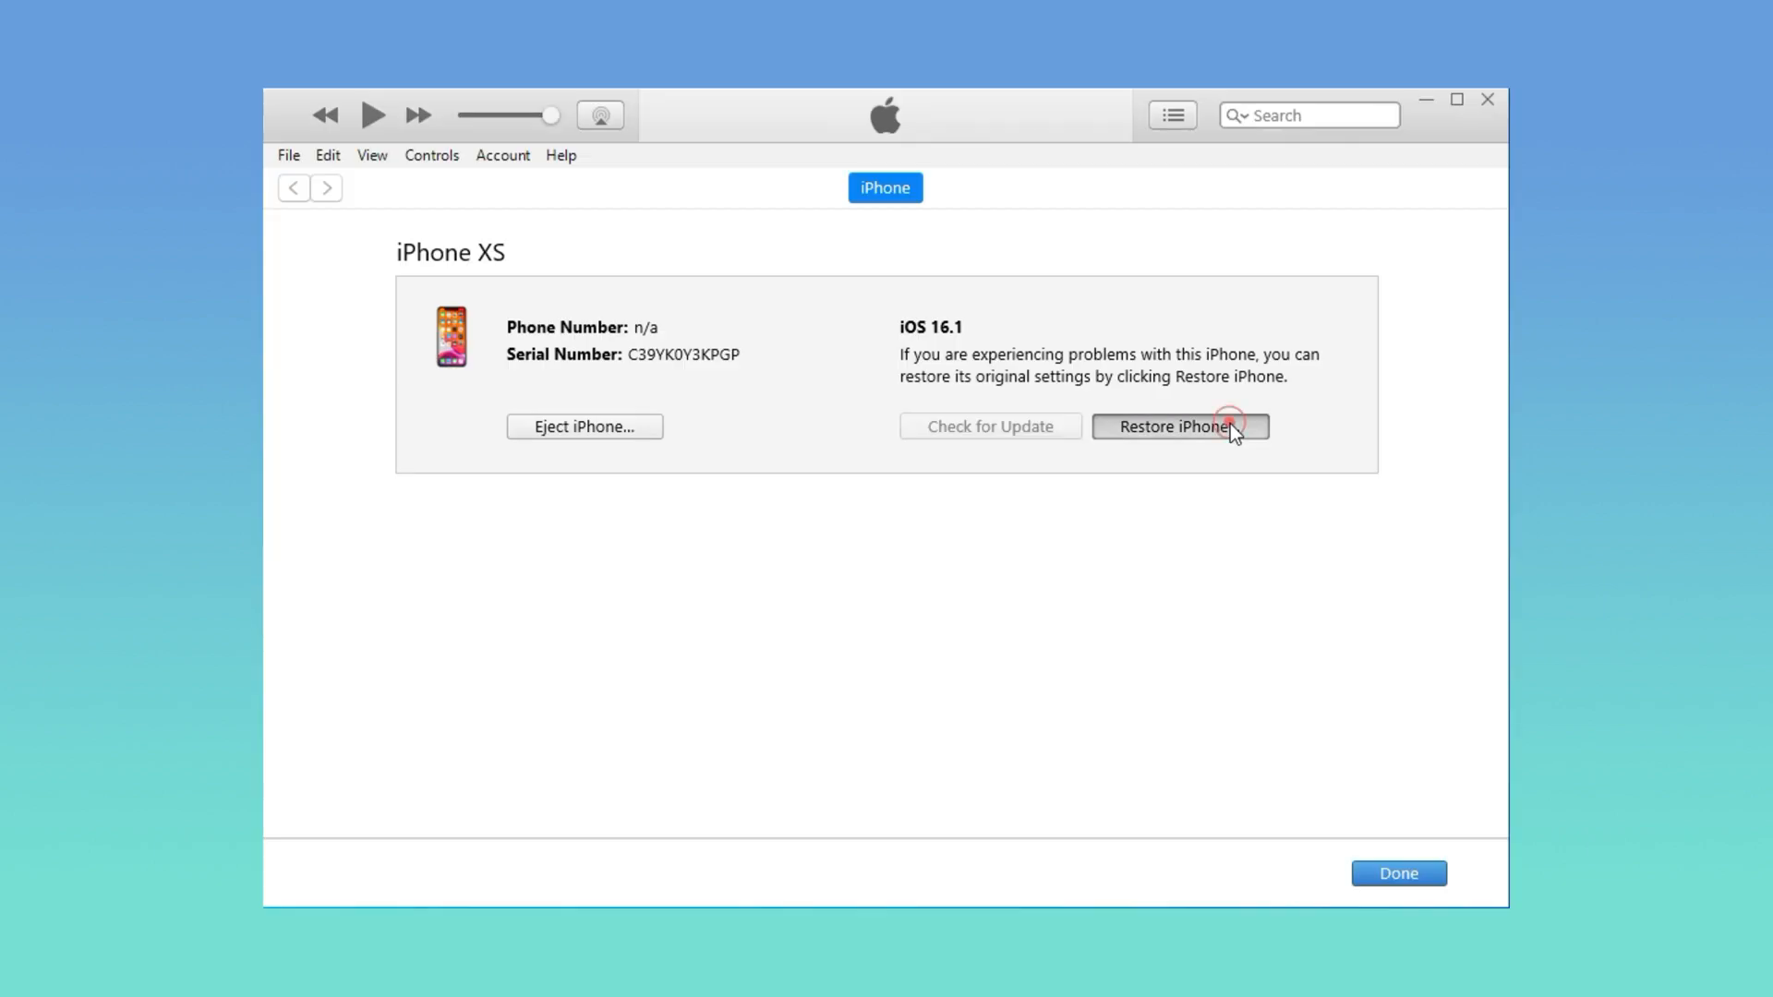
# Restore the iPhone XS to factory settings and accept the iOS 16.1 license to start downloading.
pyautogui.click(1178, 426)
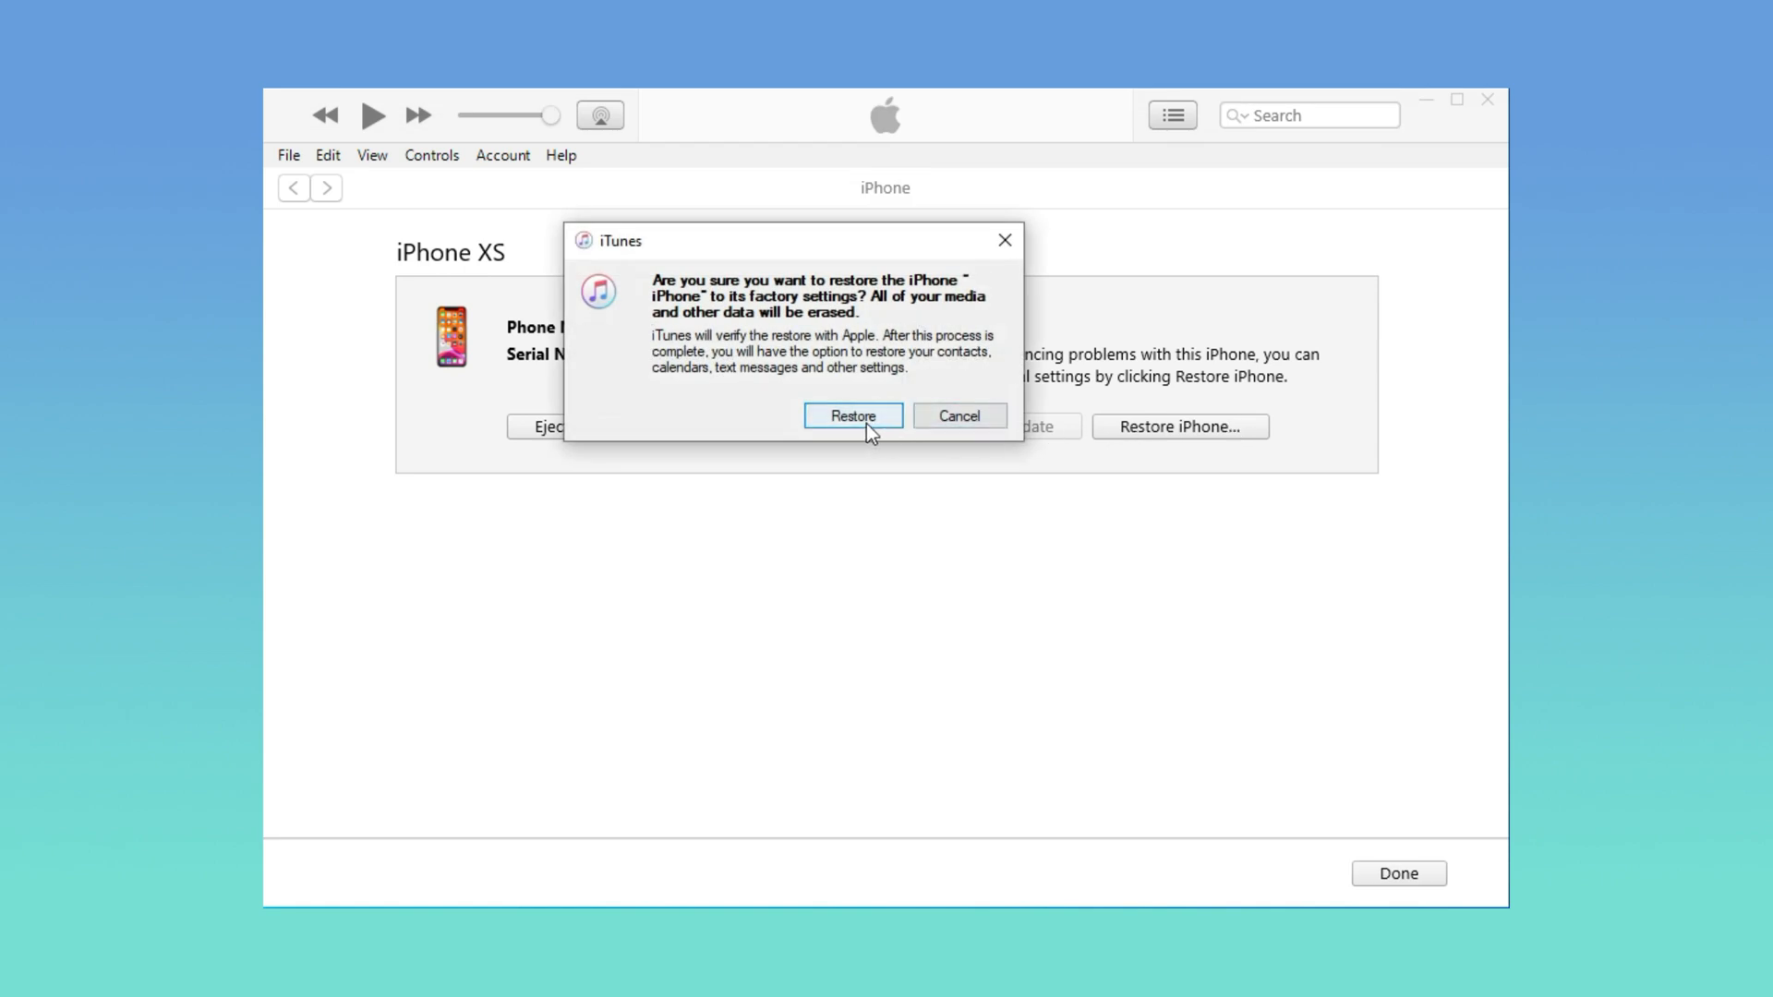
pyautogui.click(852, 417)
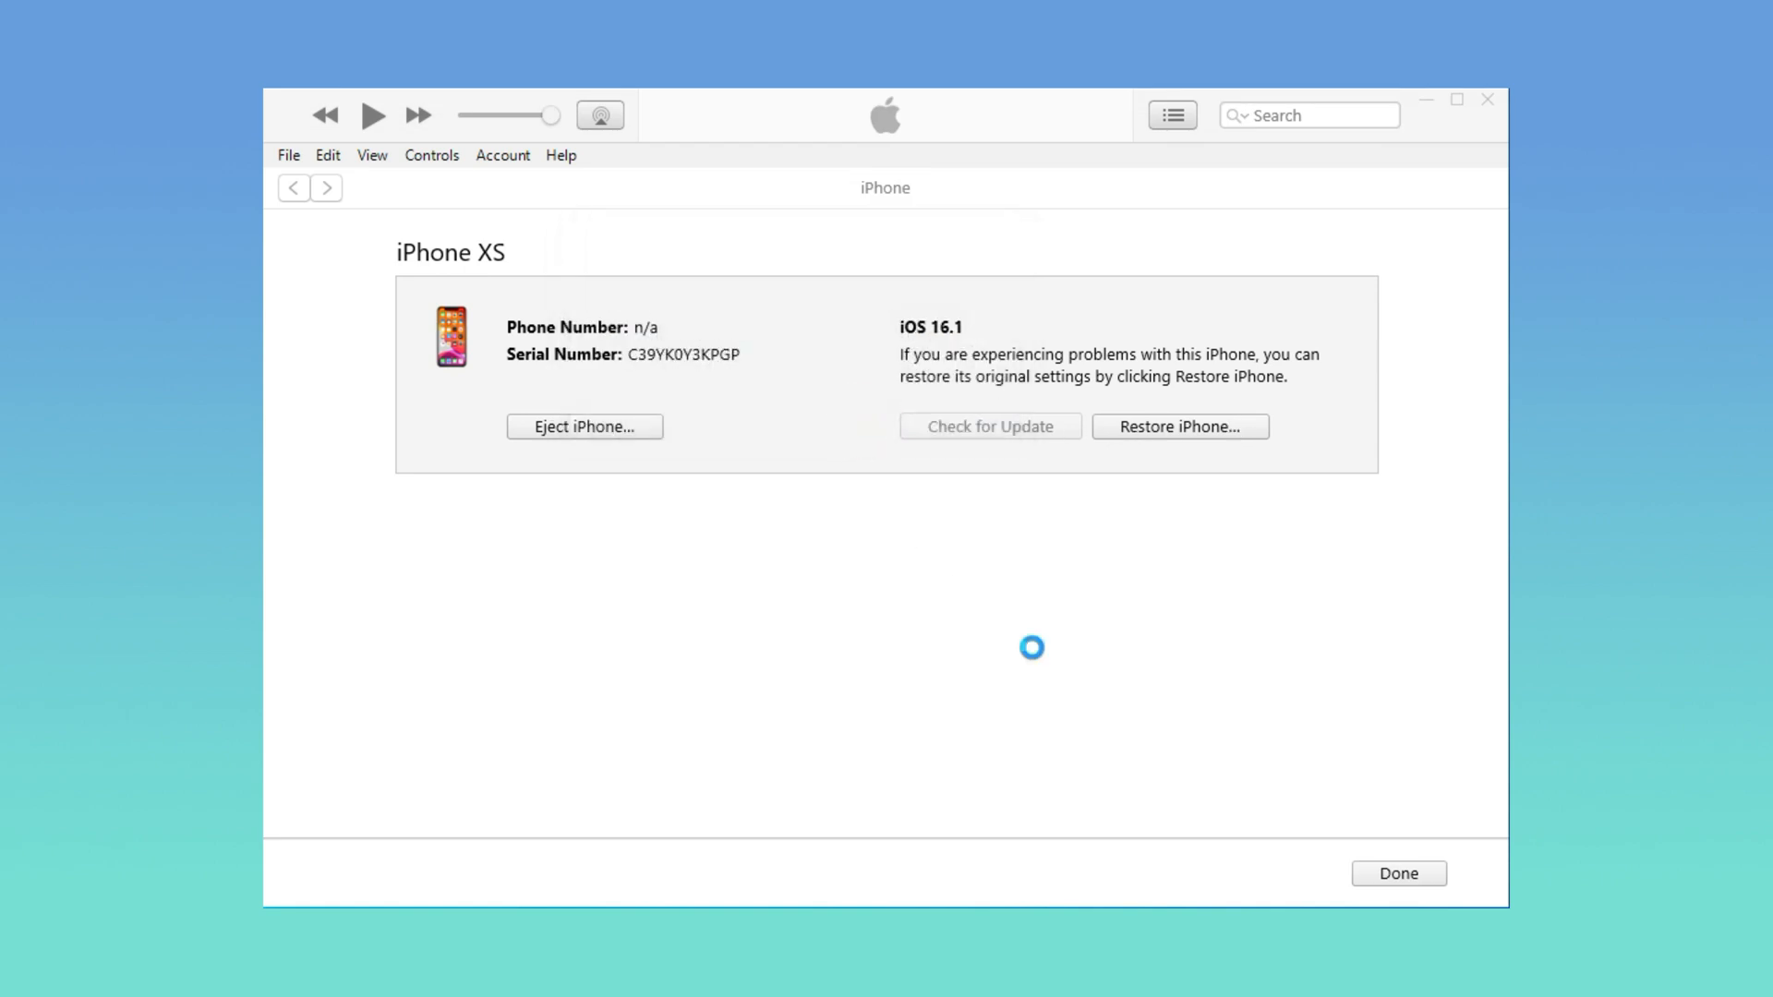
pyautogui.click(989, 427)
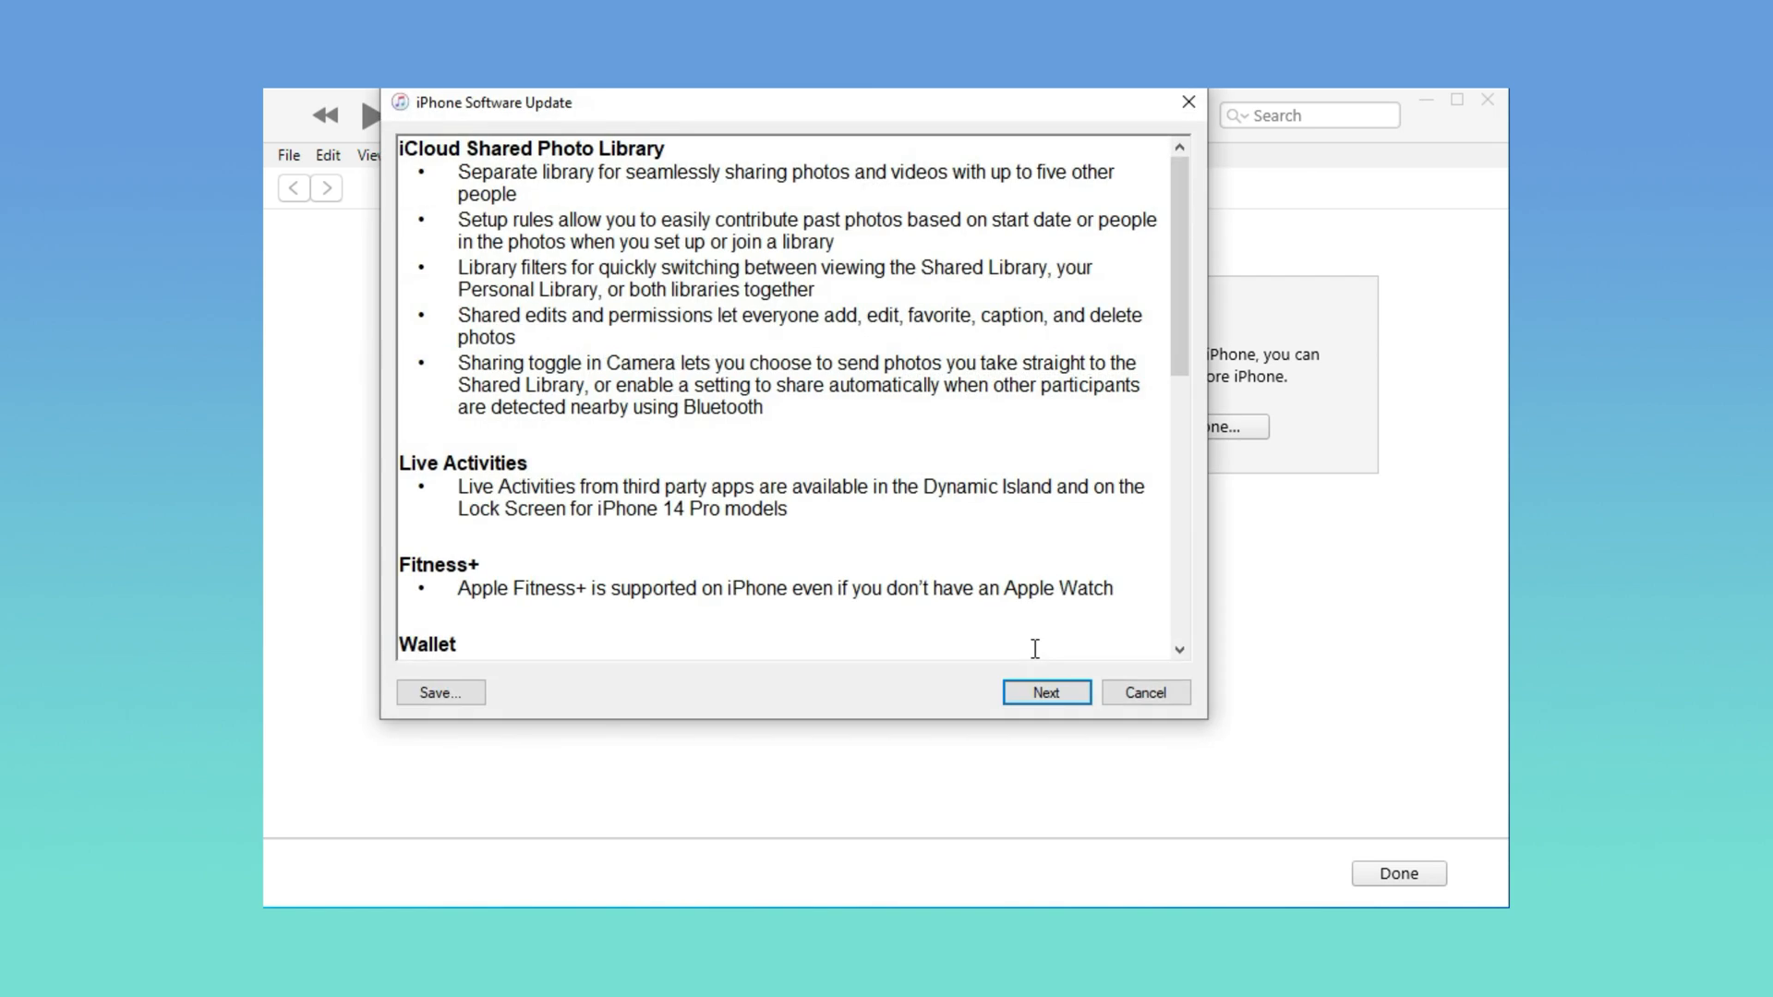
pyautogui.click(1045, 692)
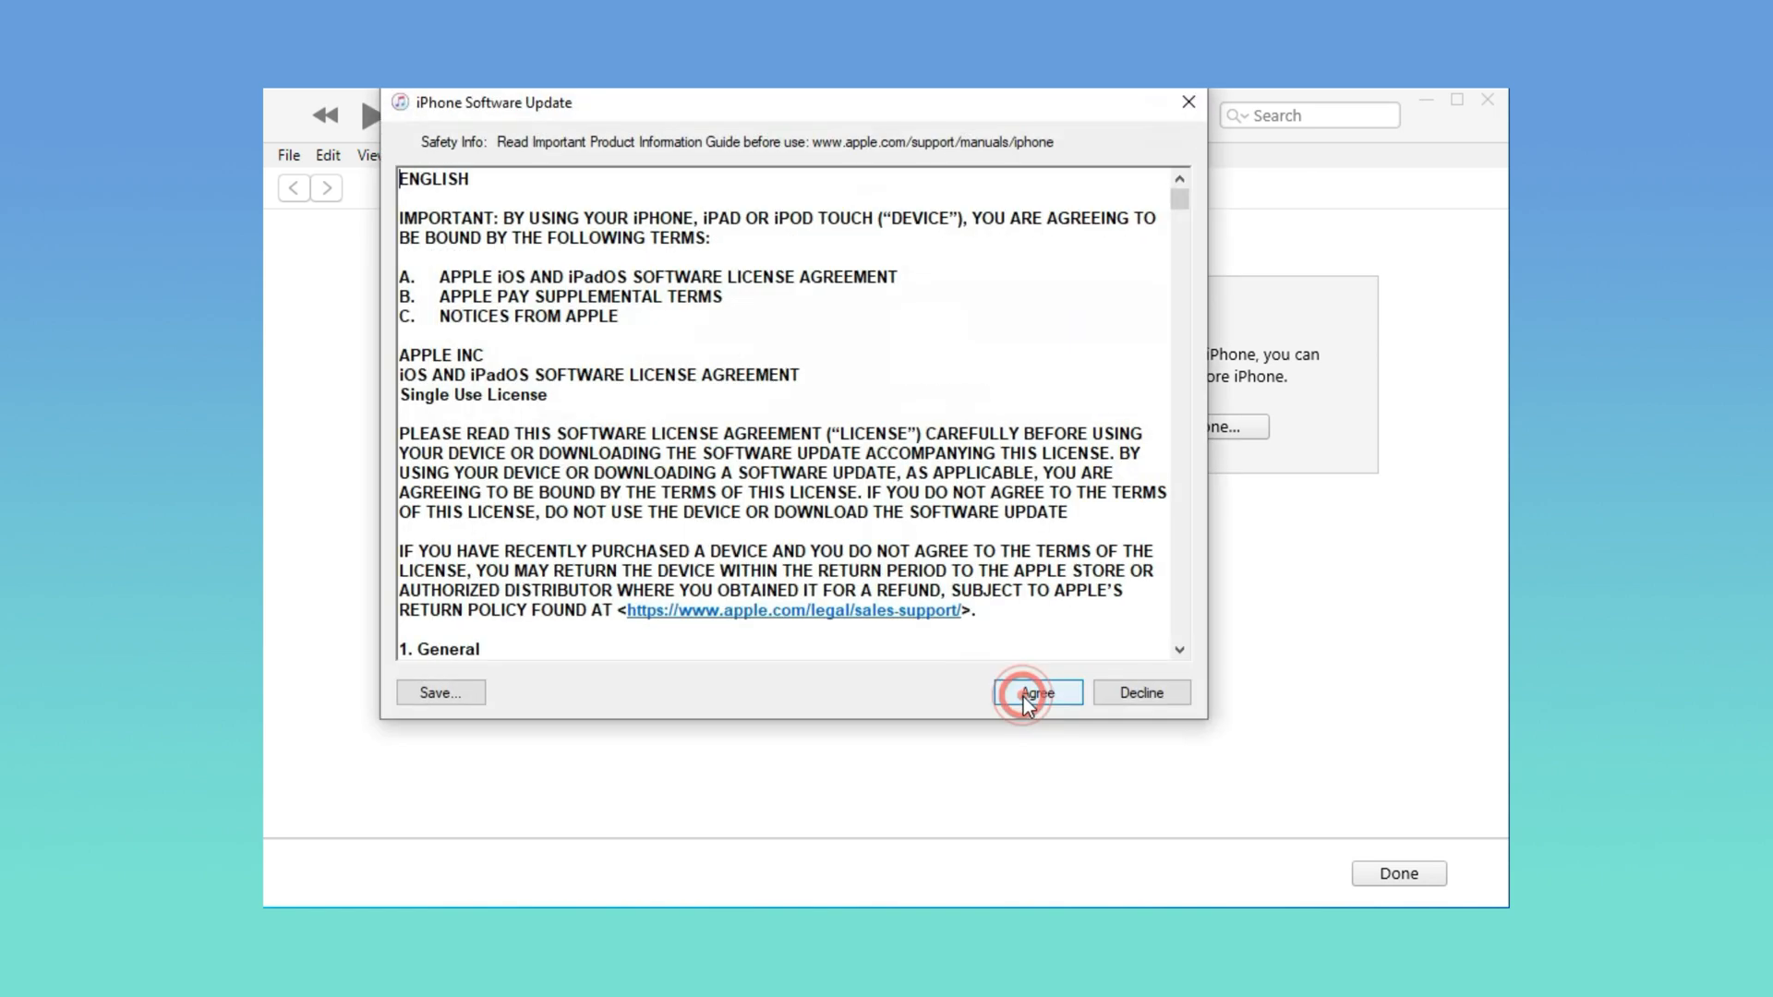
pyautogui.click(1034, 691)
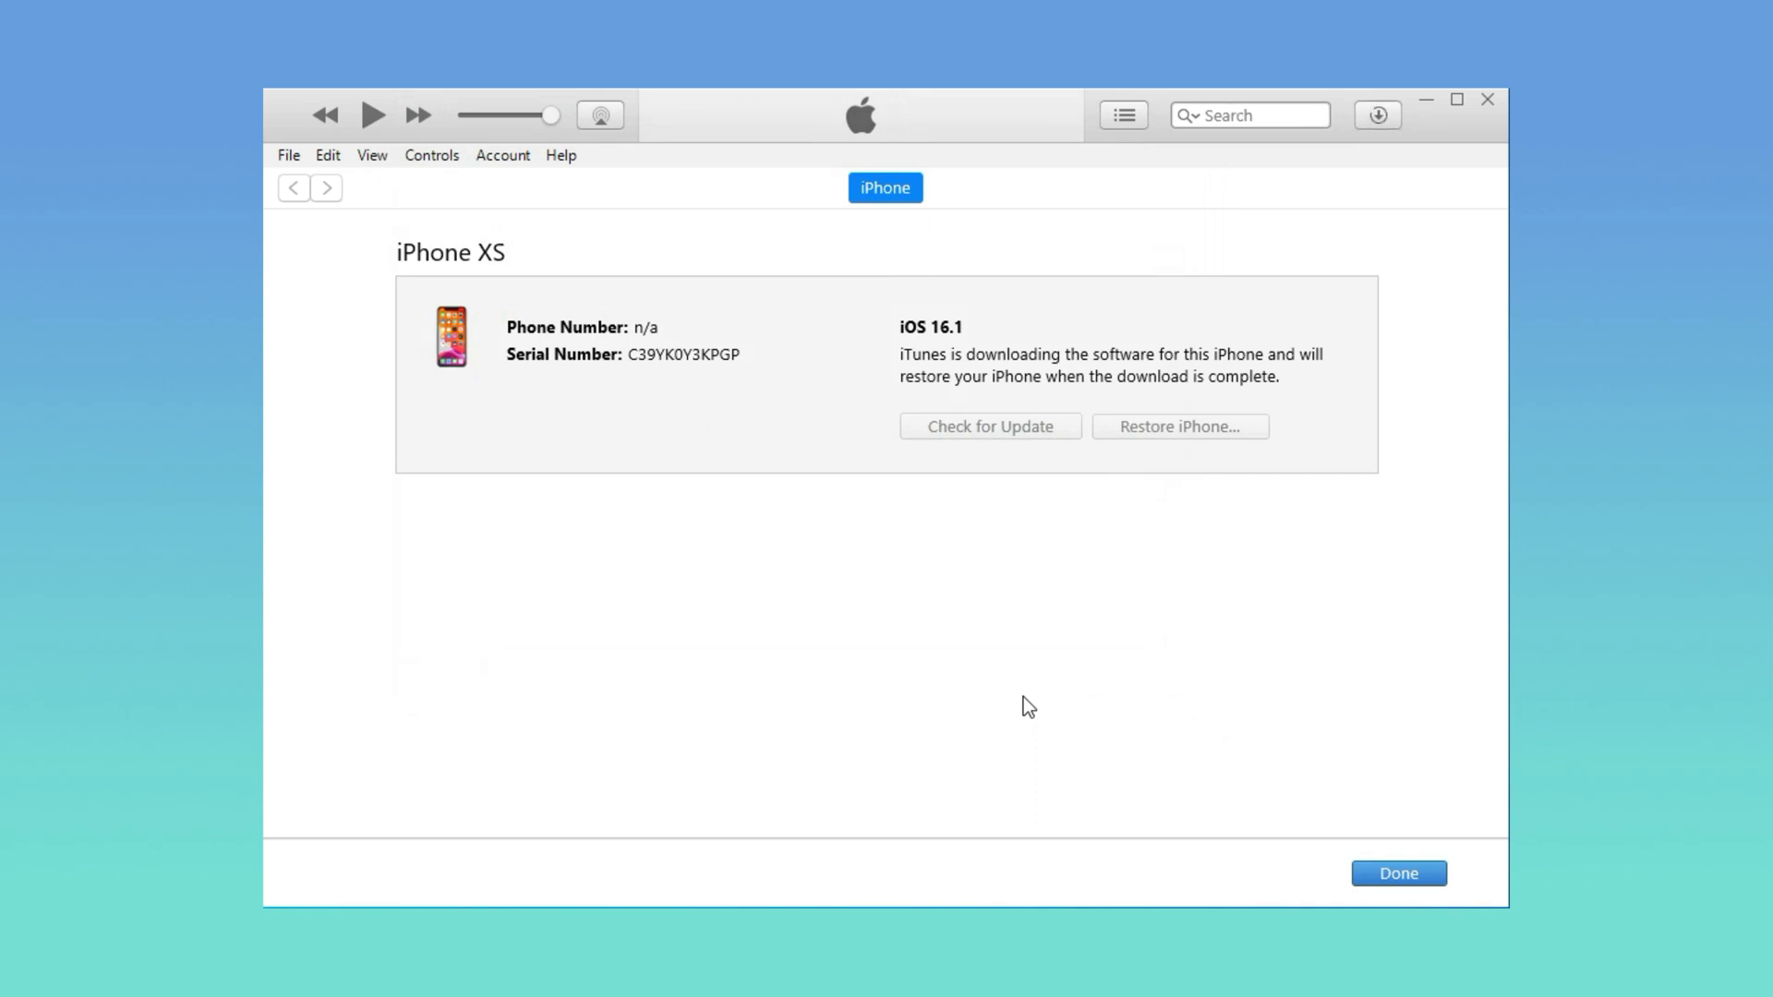
pyautogui.moveTo(1379, 115)
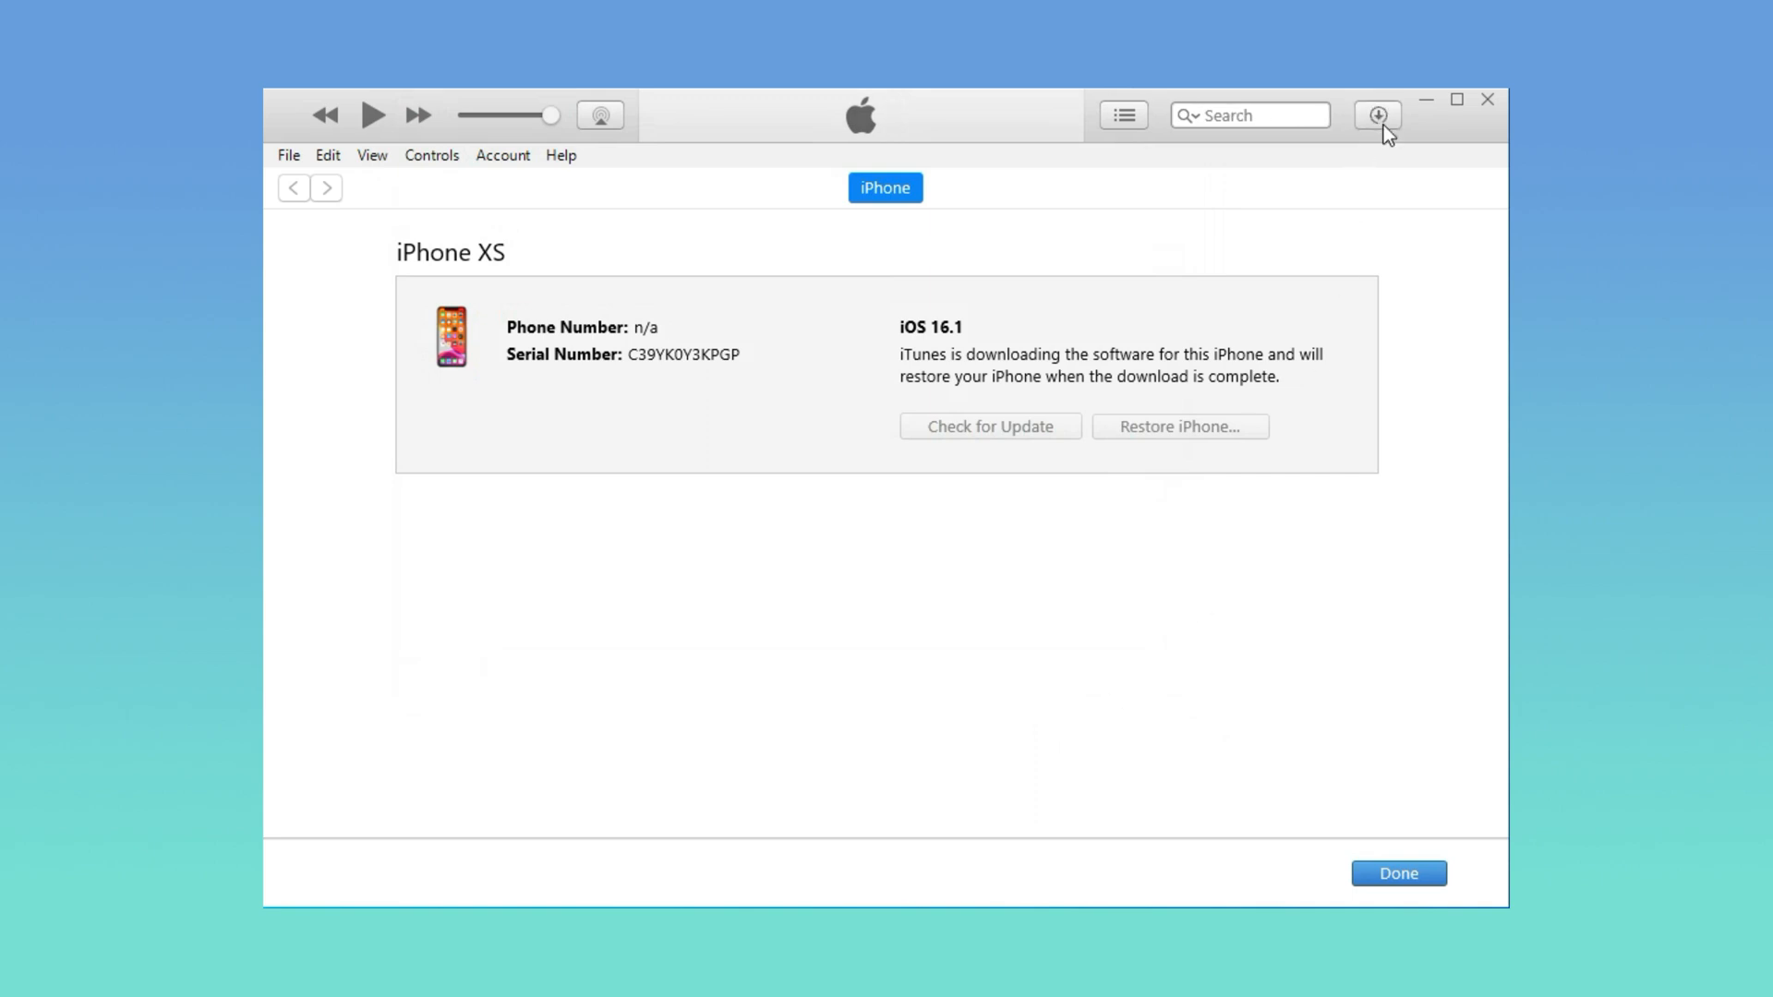
# Show the iPhone Software Update download progress in the iTunes downloads list.
pyautogui.click(1376, 114)
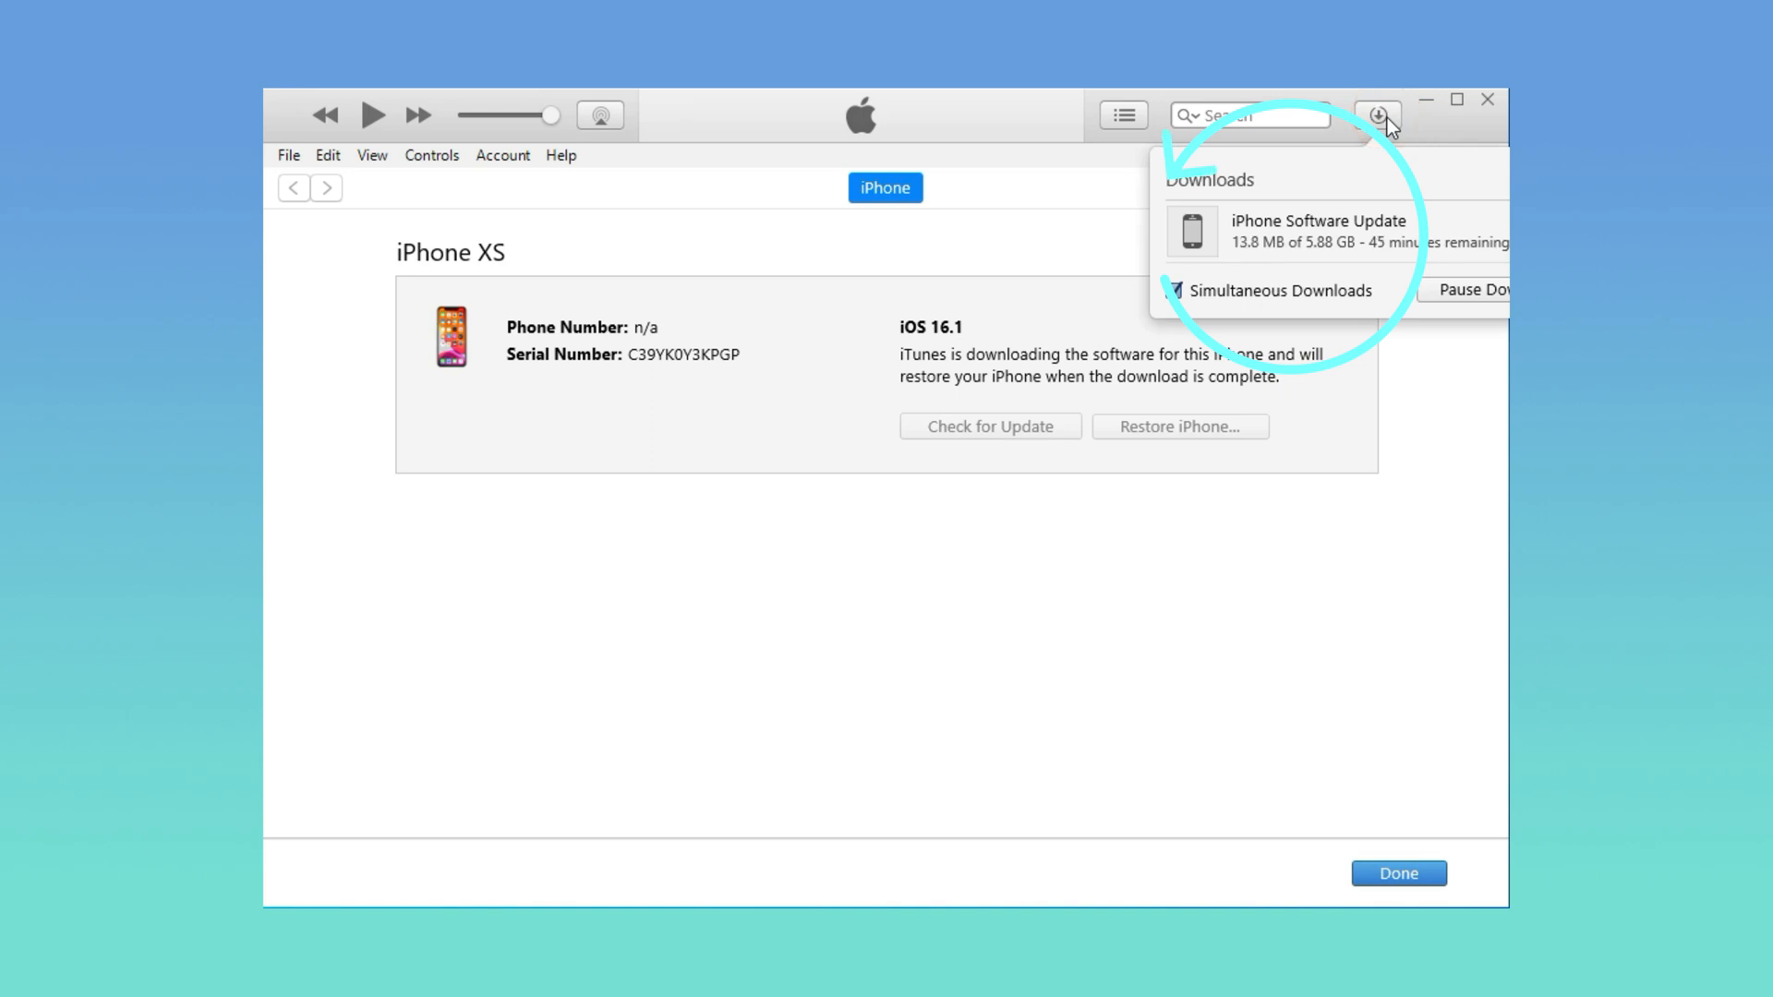
pyautogui.moveTo(1389, 170)
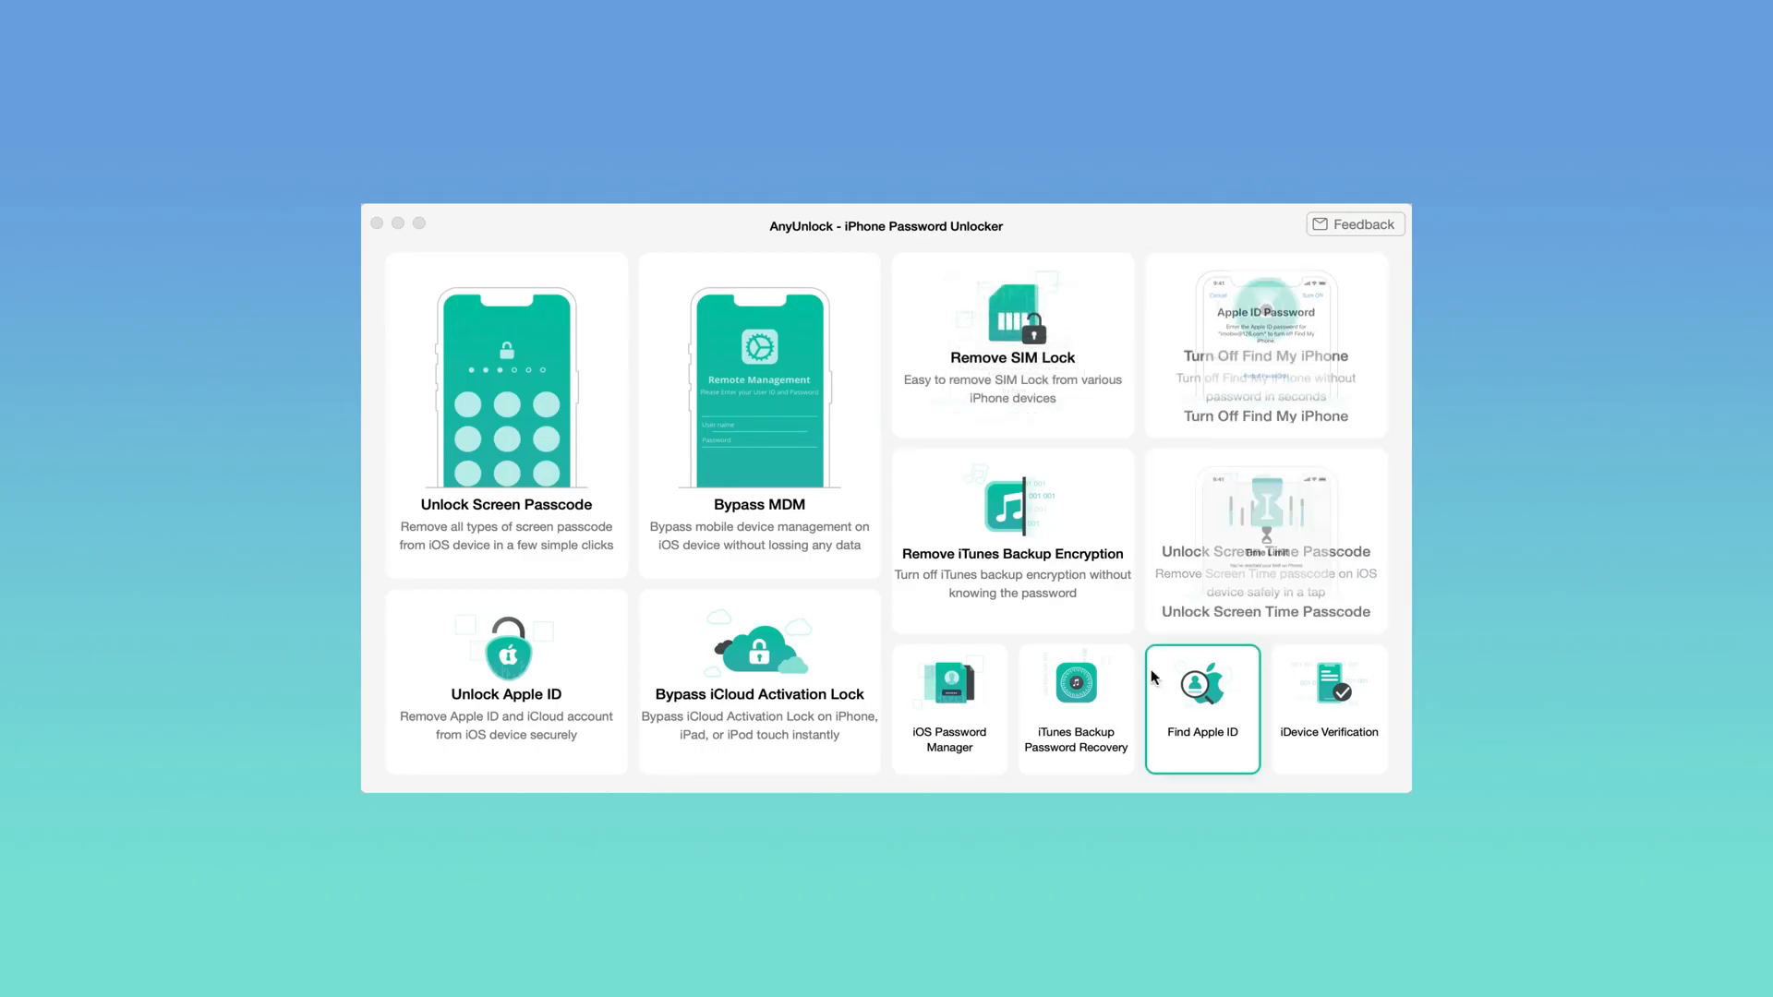
# Open AnyUnlock's Unlock Screen Passcode feature from the home screen.
pyautogui.click(505, 413)
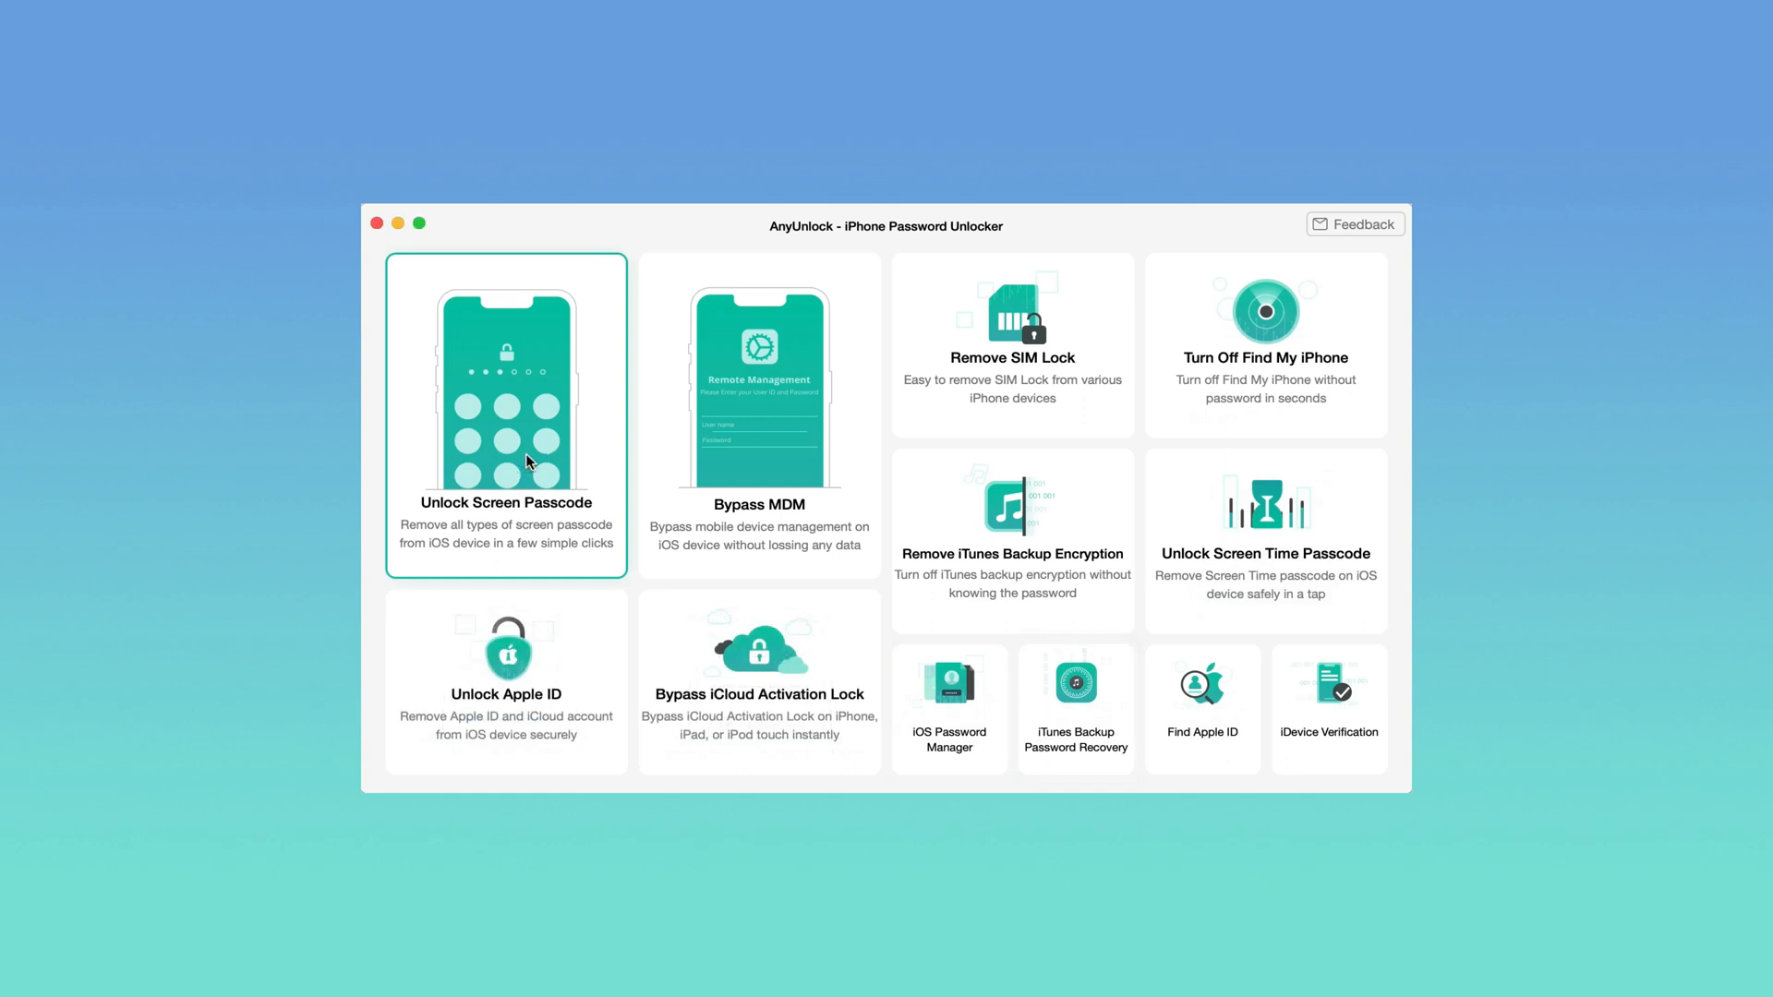
pyautogui.click(505, 413)
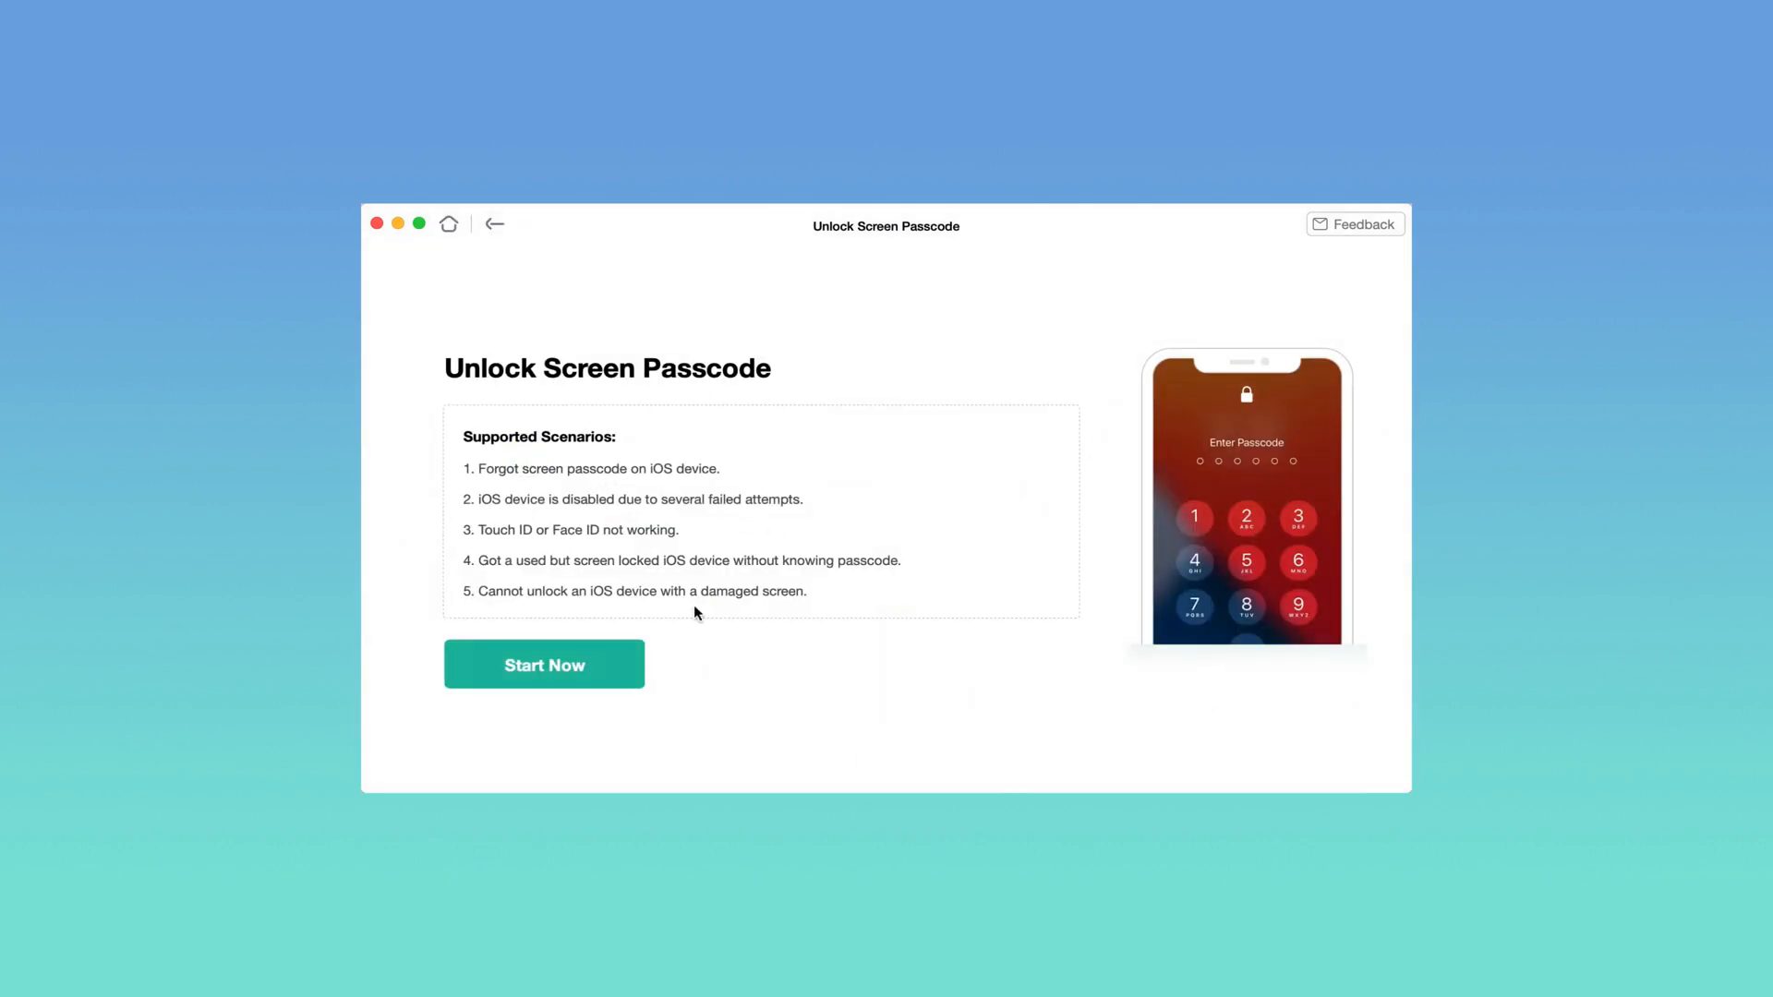
# Start the passcode unlock and download the iOS firmware for the connected iPhone.
pyautogui.click(544, 664)
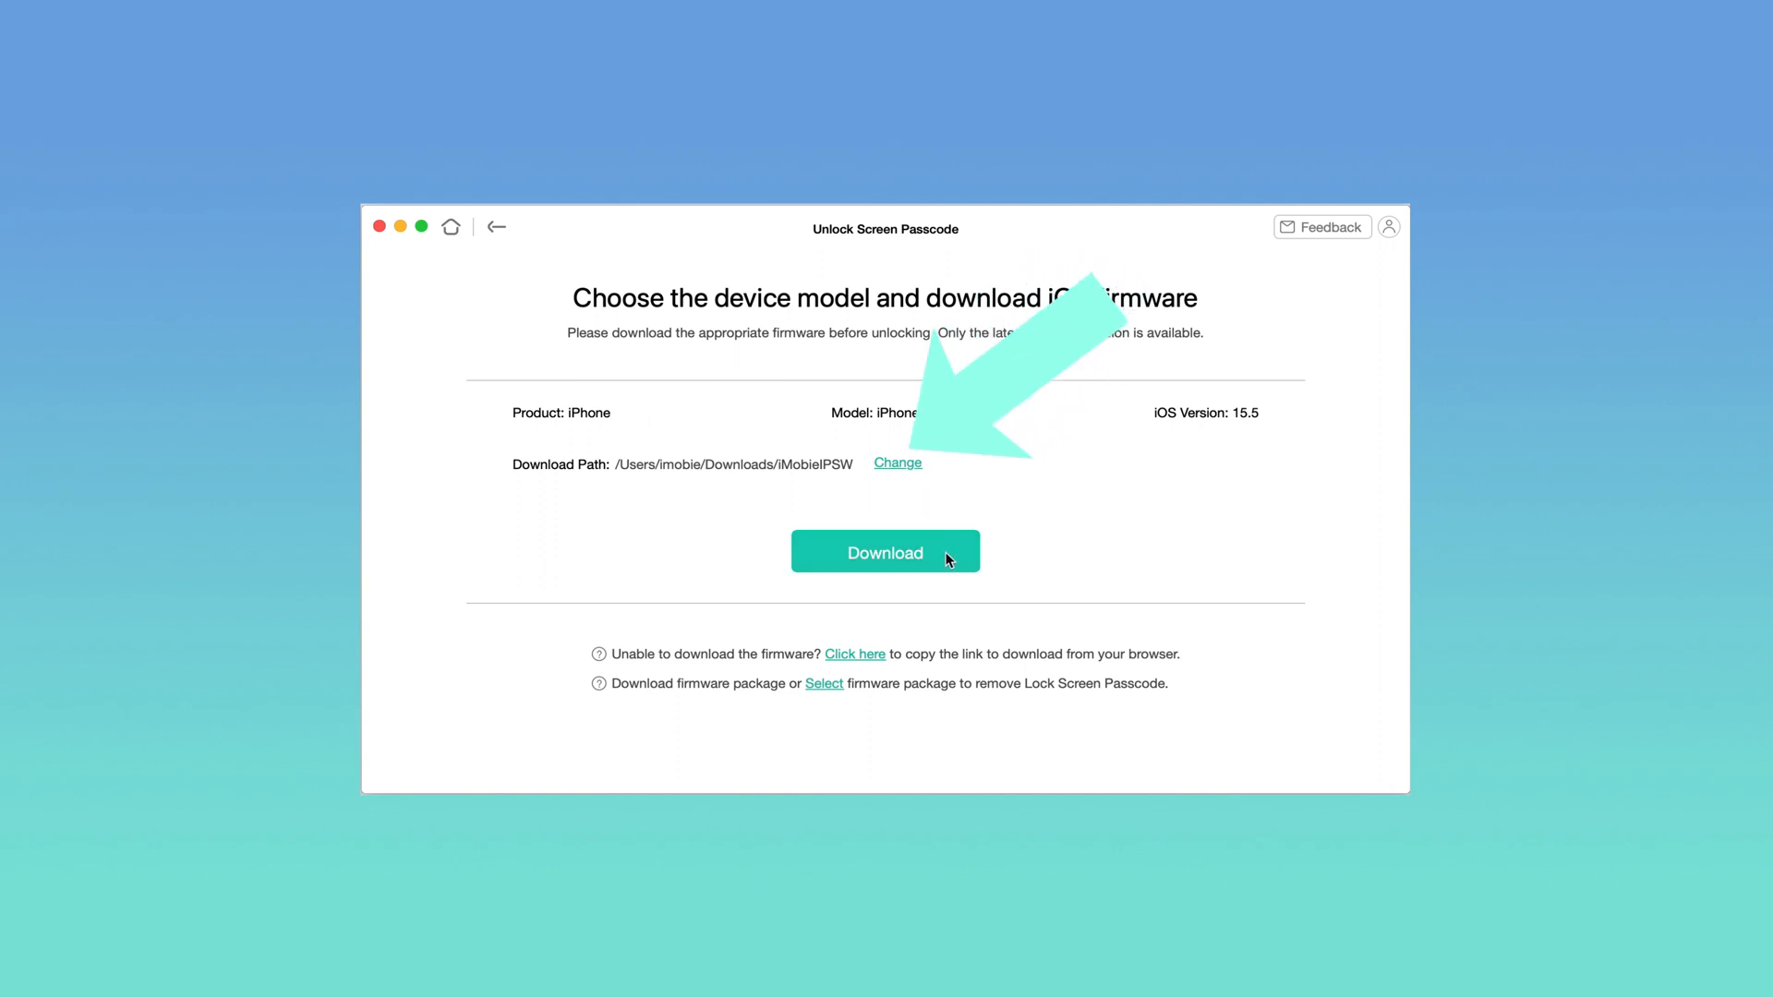
pyautogui.click(885, 553)
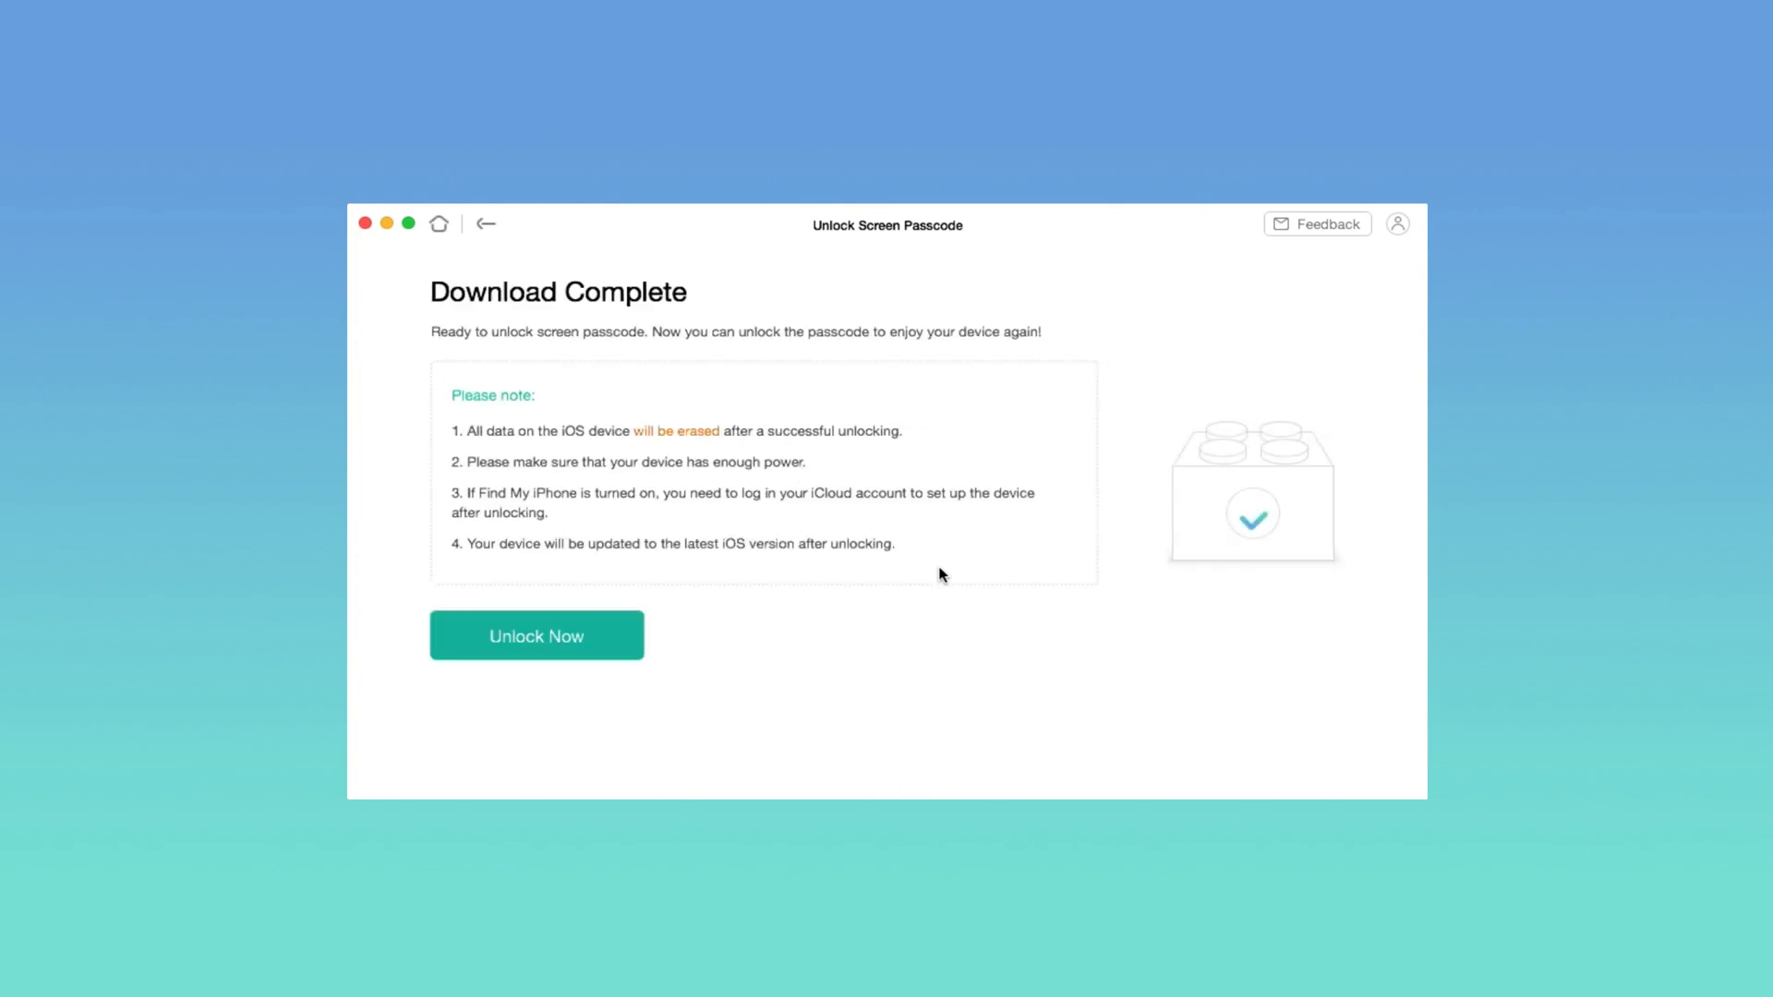
pyautogui.moveTo(922, 595)
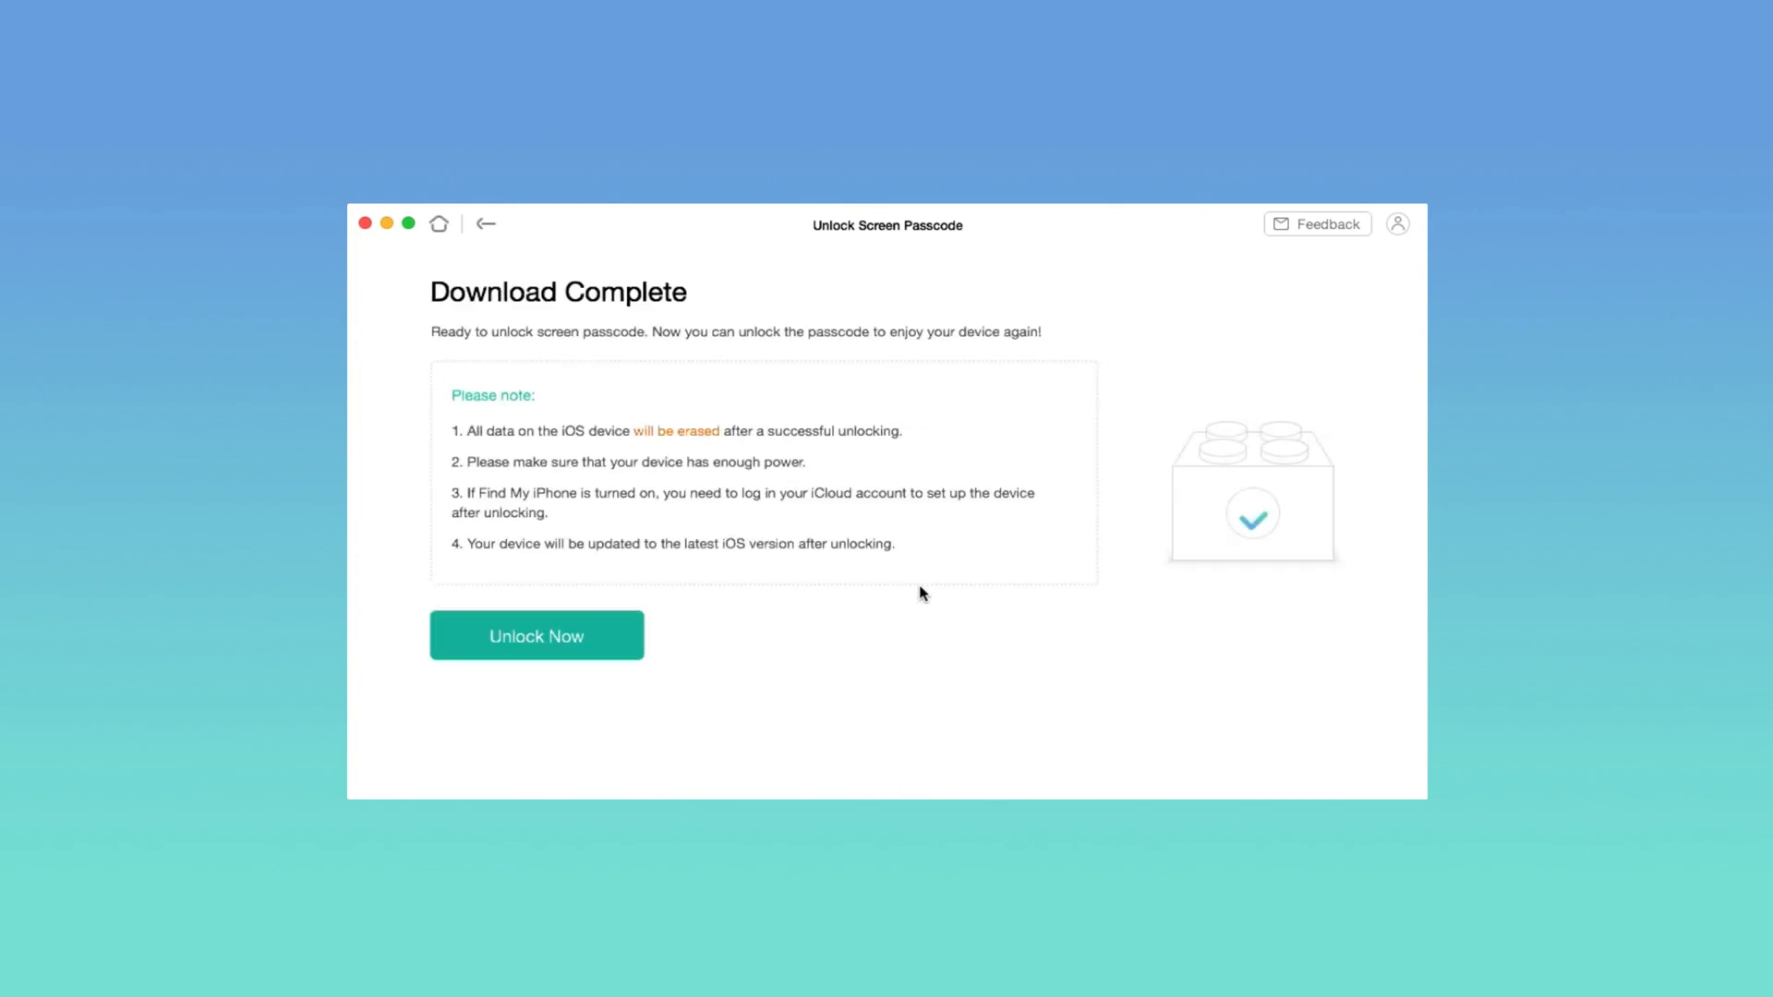
pyautogui.click(535, 635)
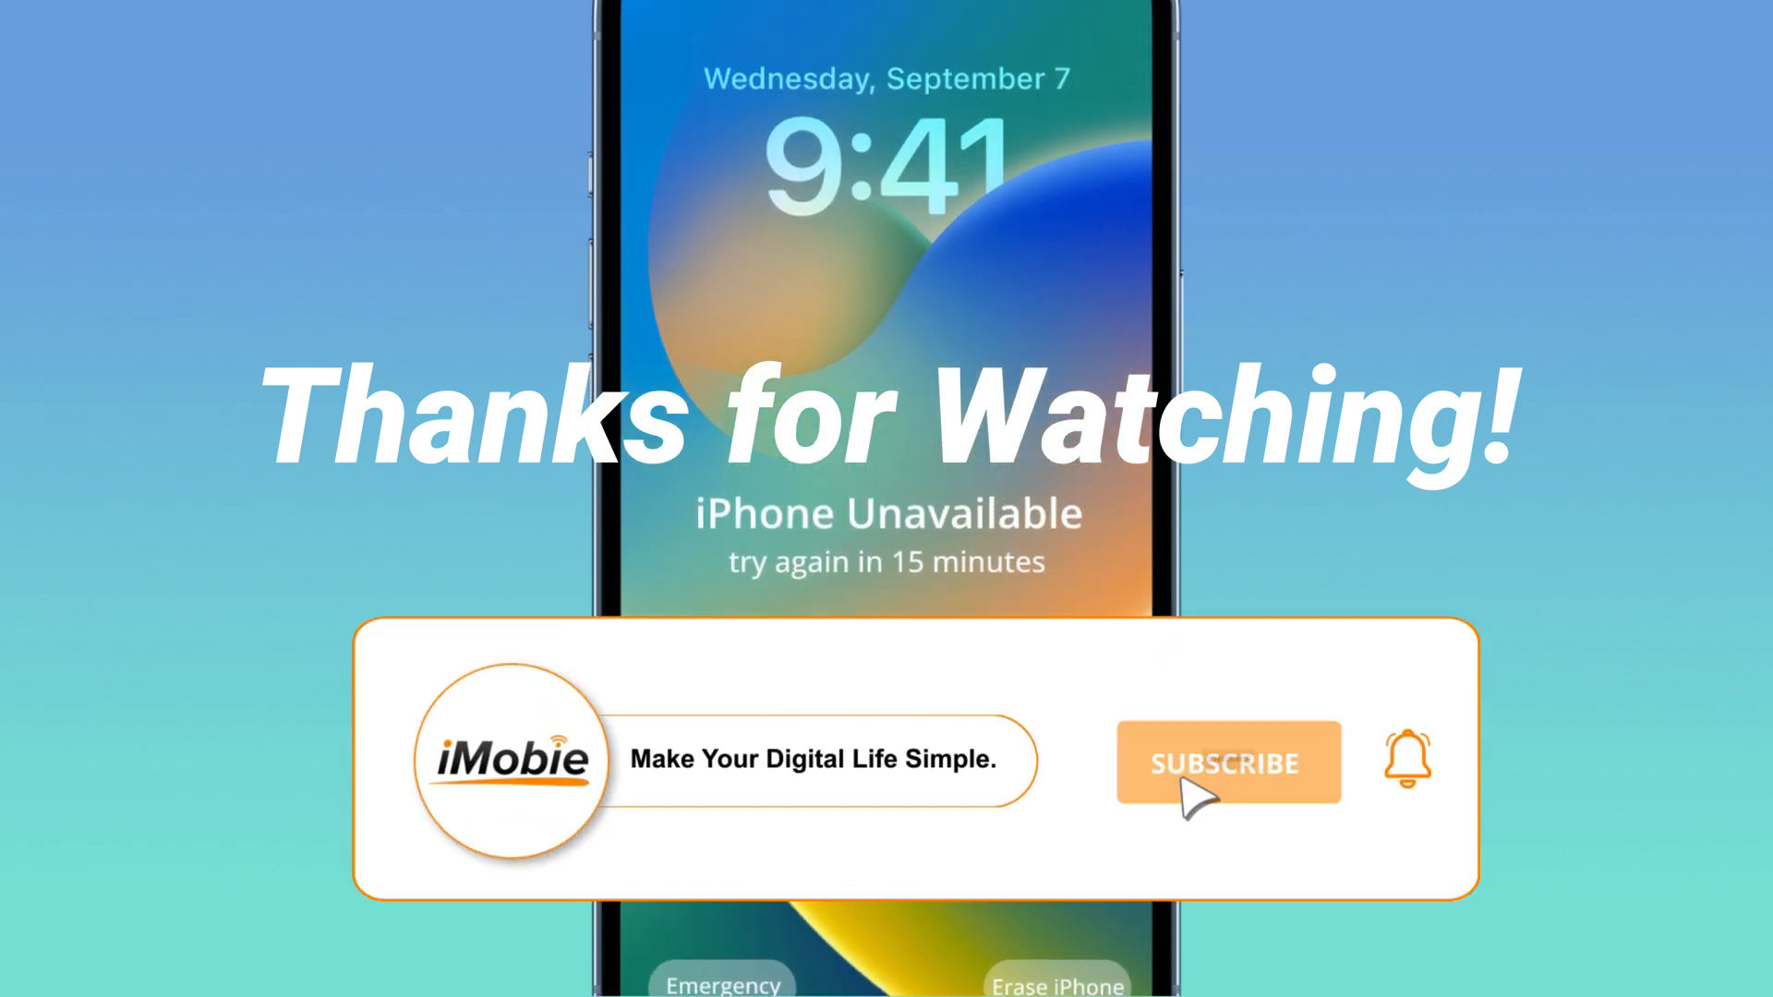
pyautogui.click(1226, 762)
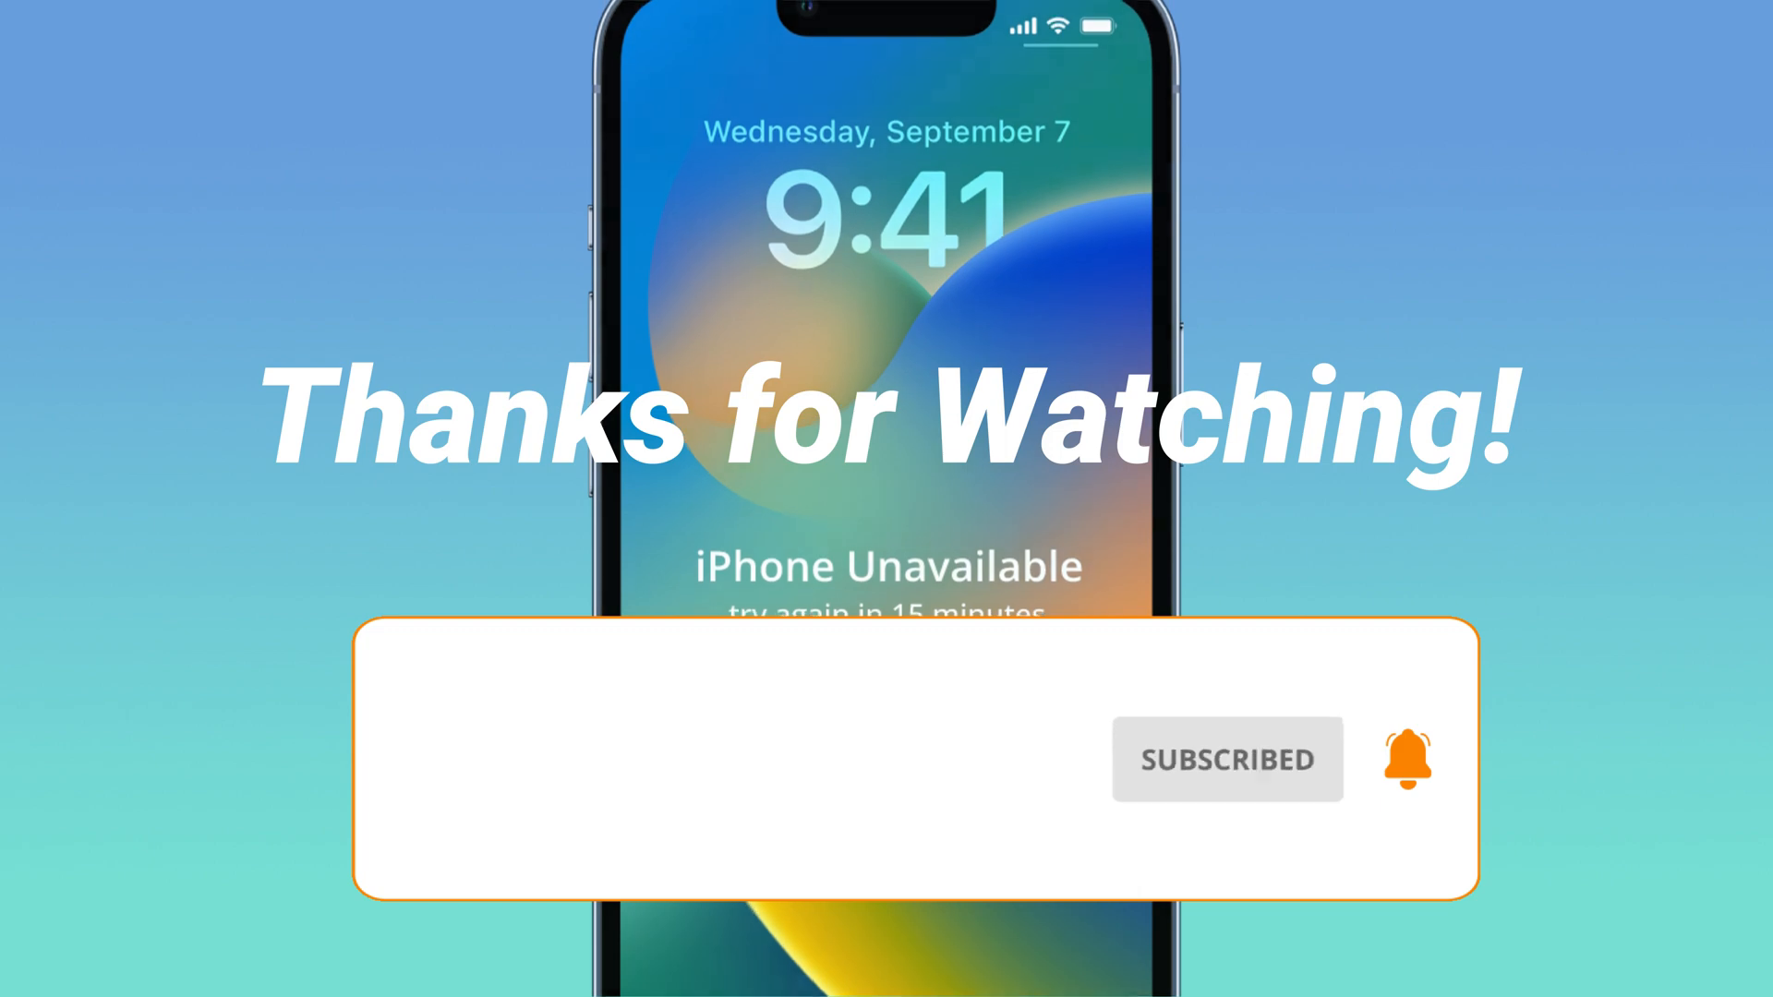